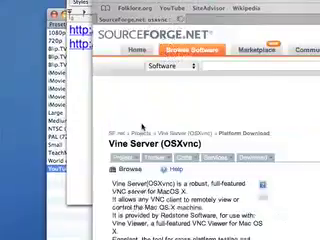
- Scroll down the Vine Server (OSXvnc) SourceForge download page
scroll(down, 3)
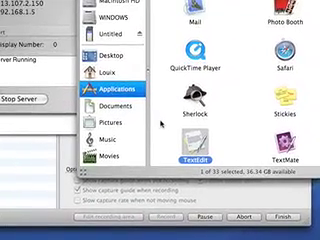
- Launch TextEdit from the Applications folder to hold the pspvnc download URL
double_click(195, 157)
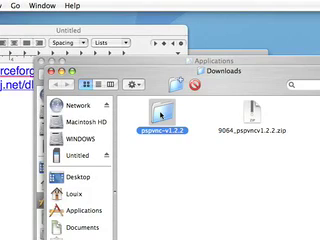
- Open the extracted pspvnc-v1.2.2 folder in Downloads
double_click(172, 117)
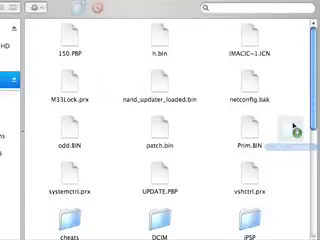
- Scroll through the pspvnc folder contents to find the folders for the PSP memory stick
scroll(down, 3)
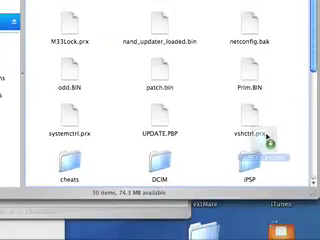
scroll(down, 3)
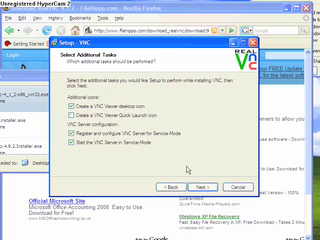
- Accept the additional tasks and install RealVNC Server and Viewer to C:\Program Files\RealVNC\VNC4
click(211, 187)
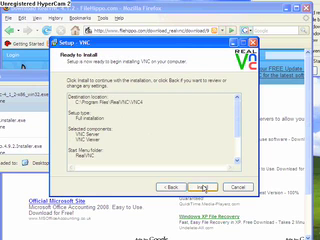
click(201, 186)
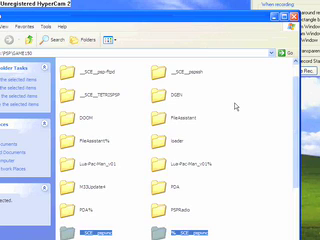
- Scroll GAME150 to confirm both PSPVNC folders sit beside PSPRadio and robotron3d
scroll(down, 3)
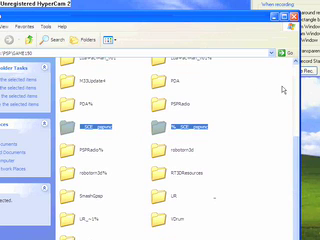